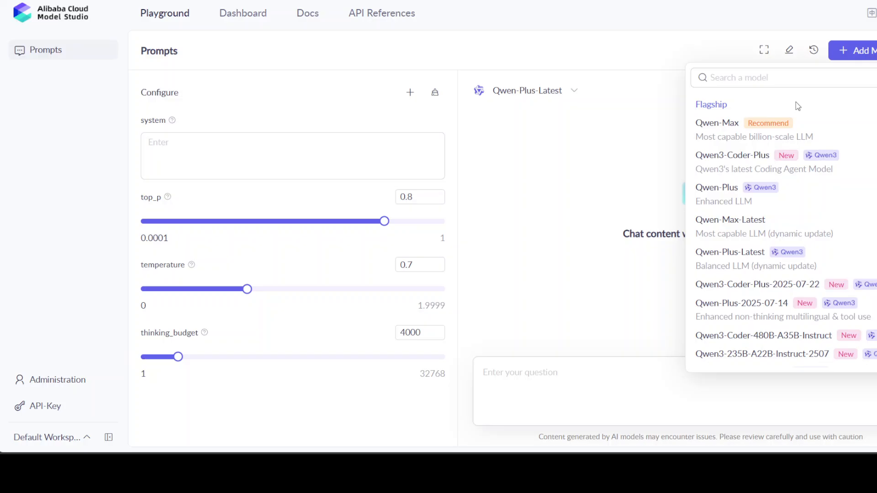
Open the Qwen Chat model list showing Qwen3-Coder, 235B-A22B-2507, 30B-A3B and 32B.
{"action": "left_click", "coordinate": [761, 353]}
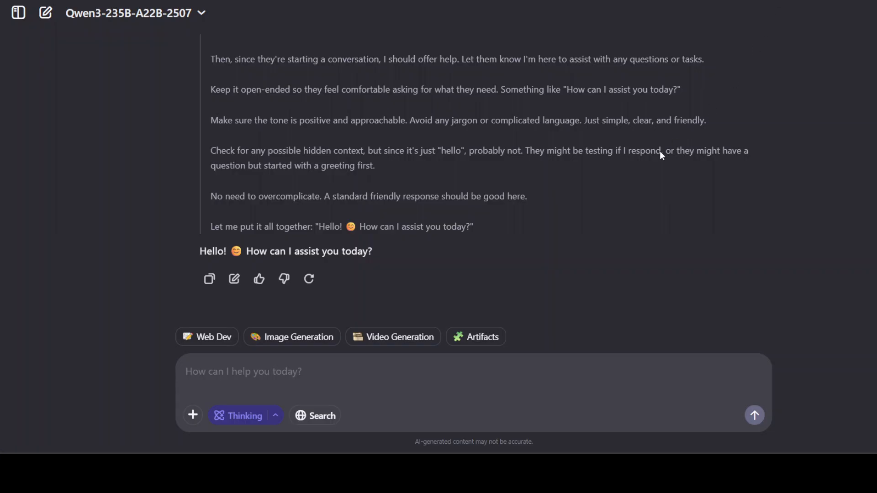
{"action": "mouse_move", "coordinate": [744, 170]}
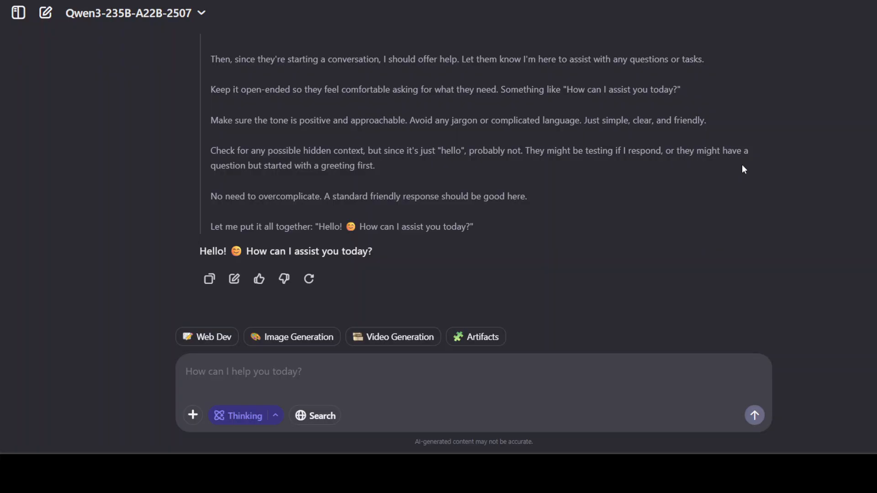
{"action": "left_click", "coordinate": [129, 13]}
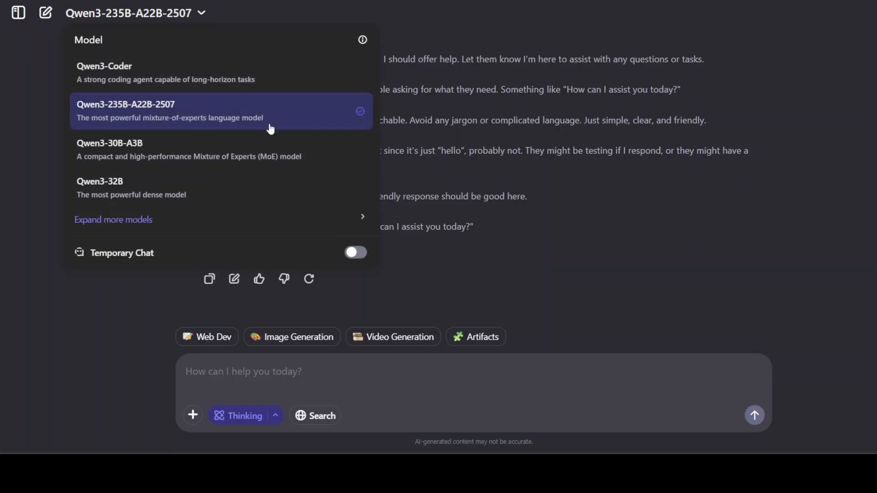
{"action": "mouse_move", "coordinate": [657, 10]}
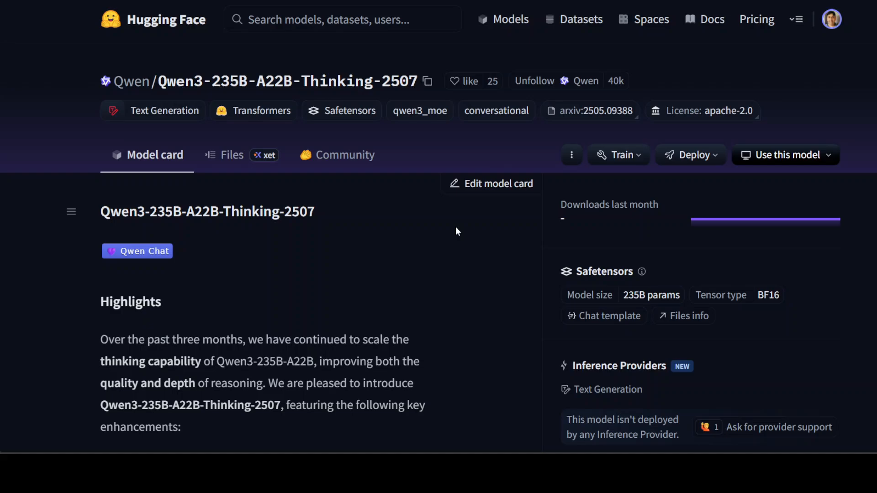
{"action": "mouse_move", "coordinate": [438, 250]}
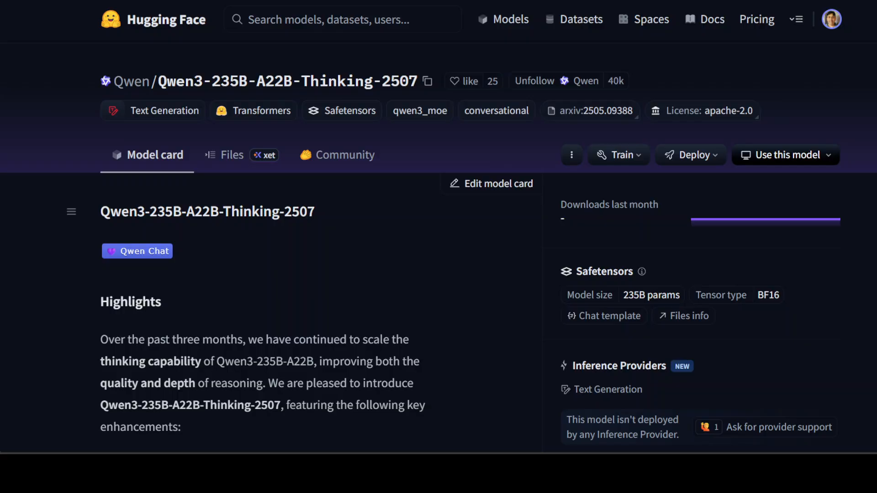
{"action": "mouse_move", "coordinate": [217, 34]}
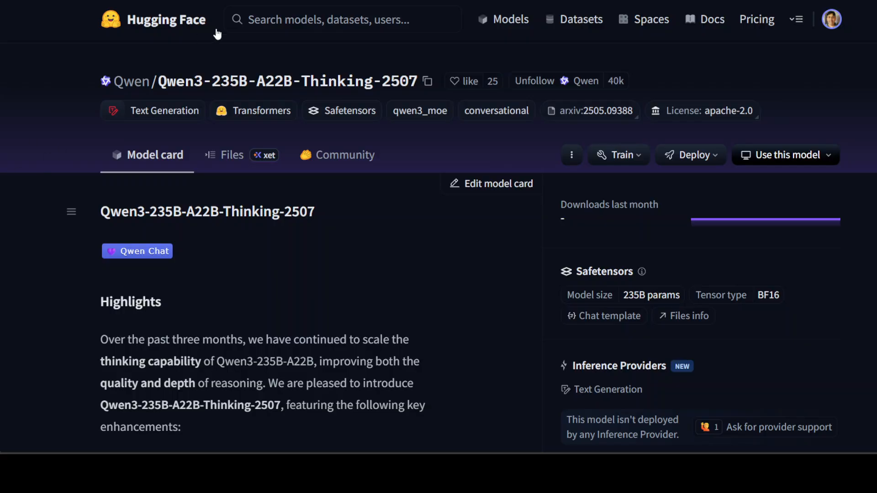
{"action": "mouse_move", "coordinate": [327, 323]}
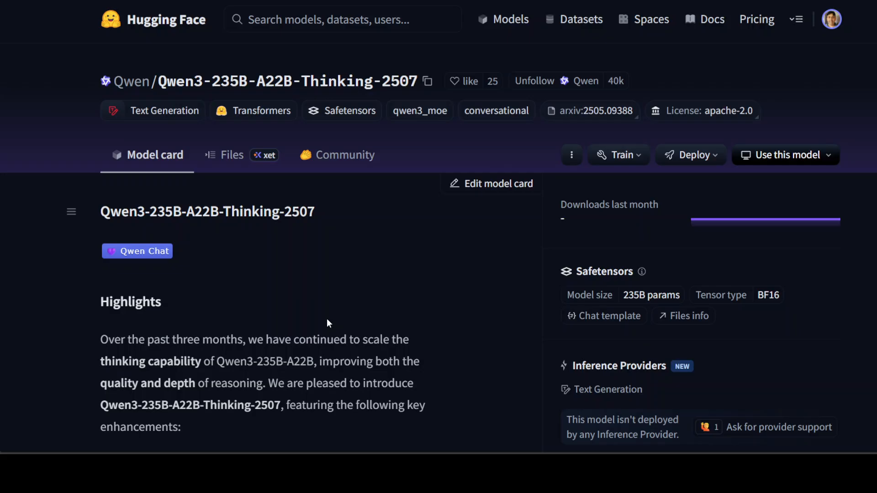
{"action": "mouse_move", "coordinate": [359, 293]}
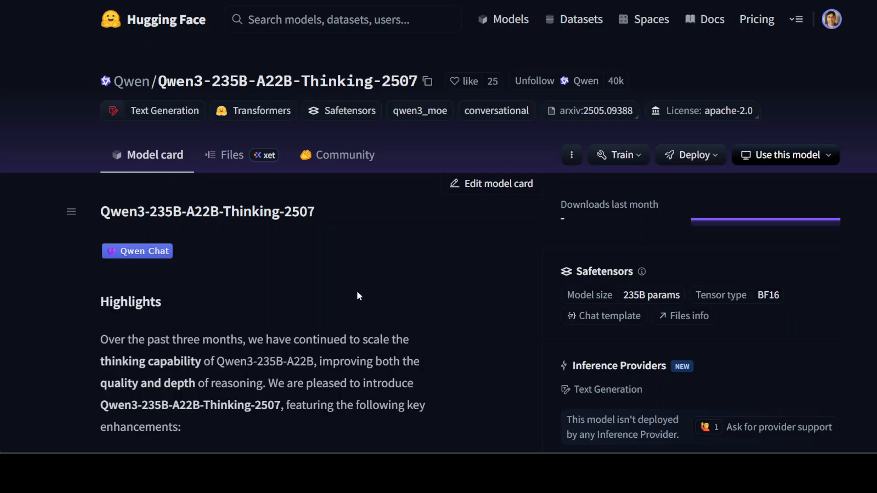
{"action": "mouse_move", "coordinate": [130, 301]}
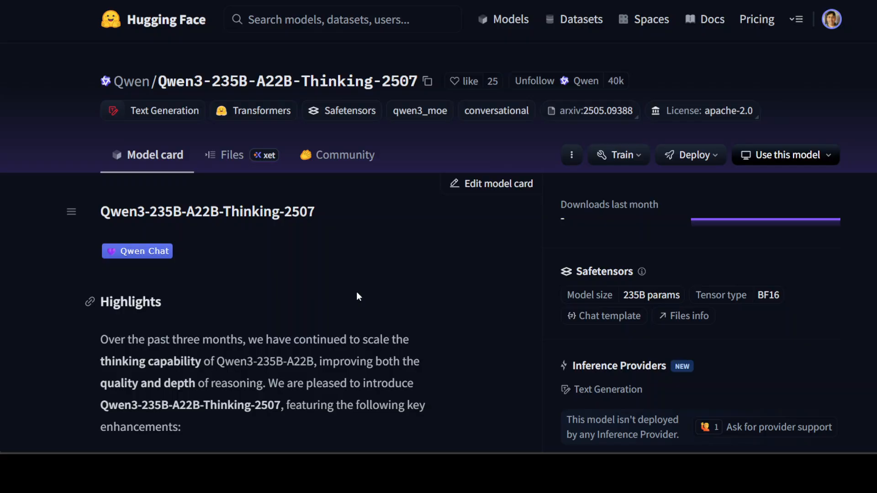
{"action": "mouse_move", "coordinate": [414, 284]}
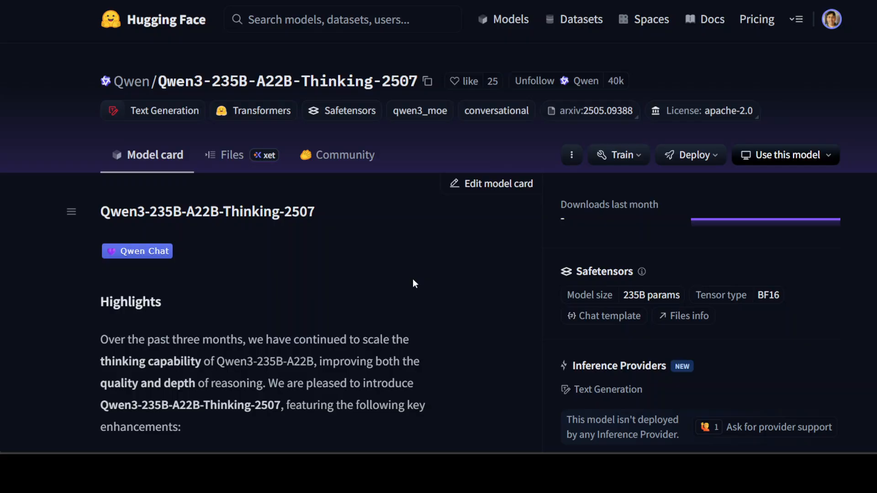
{"action": "mouse_move", "coordinate": [775, 75]}
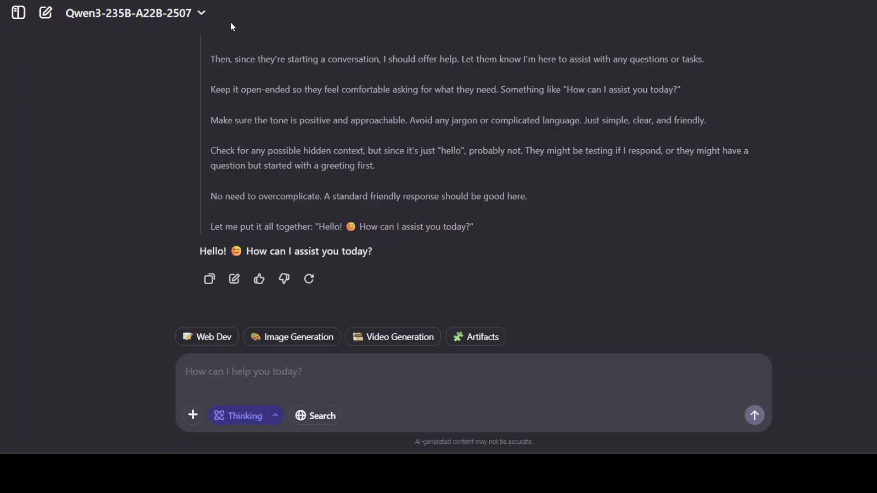
{"action": "mouse_move", "coordinate": [193, 30]}
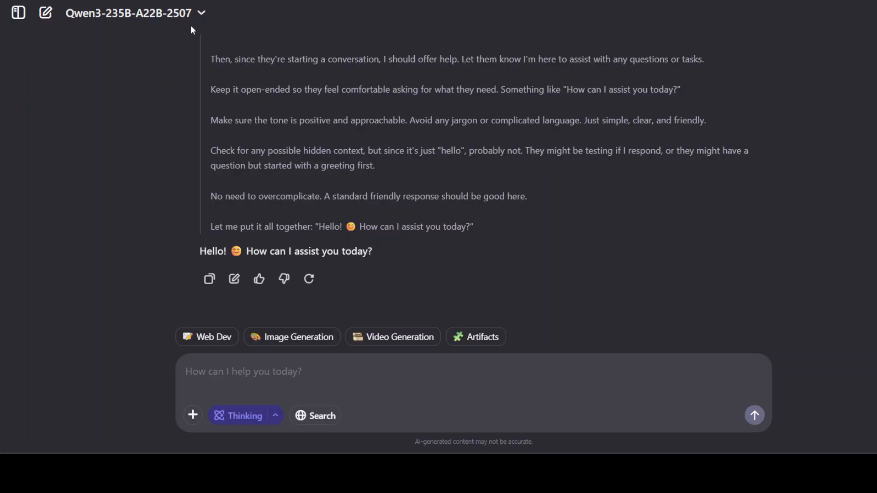
Collapse the 'Thinking completed' reasoning for the hello reply, then reopen the model list.
{"action": "scroll", "scroll_direction": "up", "scroll_amount": 3}
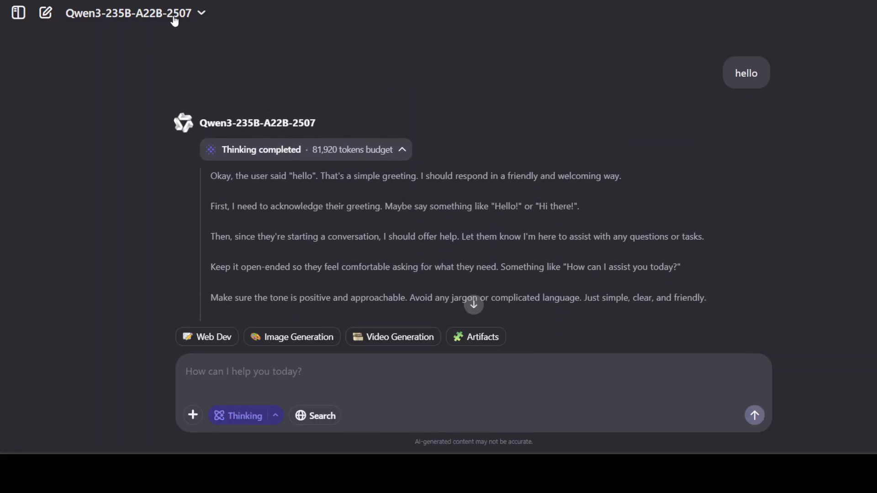
{"action": "scroll", "scroll_direction": "down", "scroll_amount": 3}
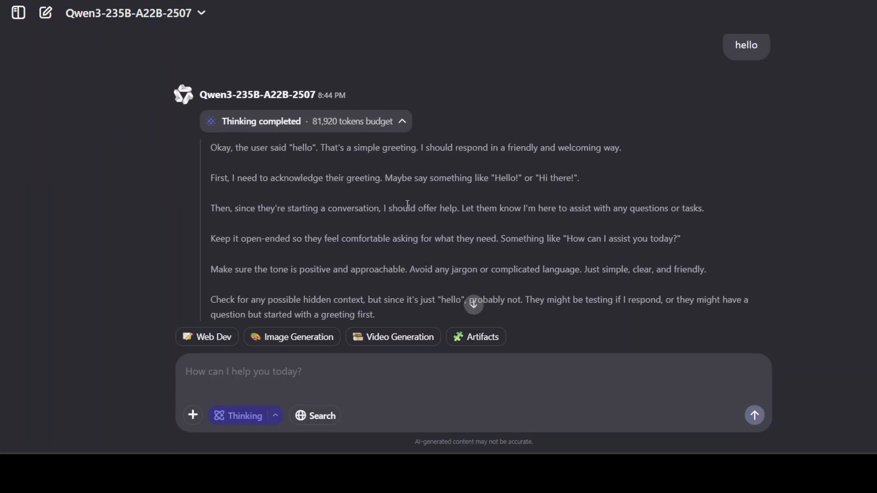
{"action": "mouse_move", "coordinate": [509, 208]}
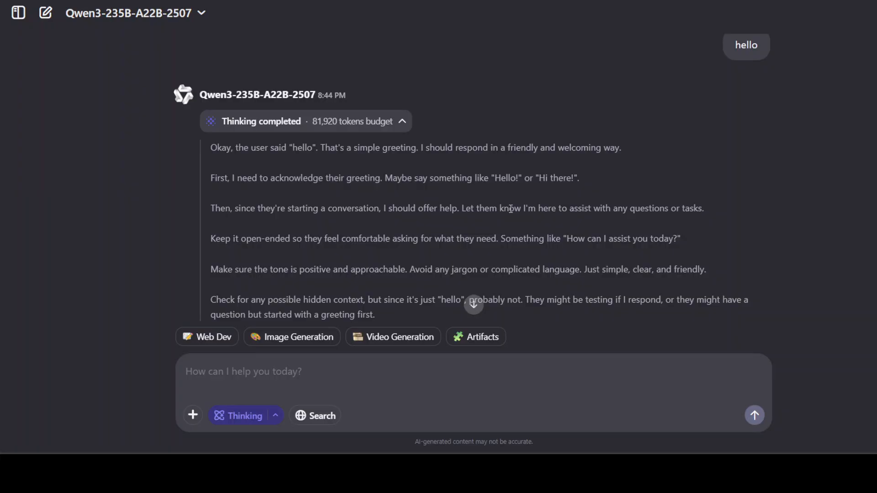
{"action": "left_click", "coordinate": [402, 122]}
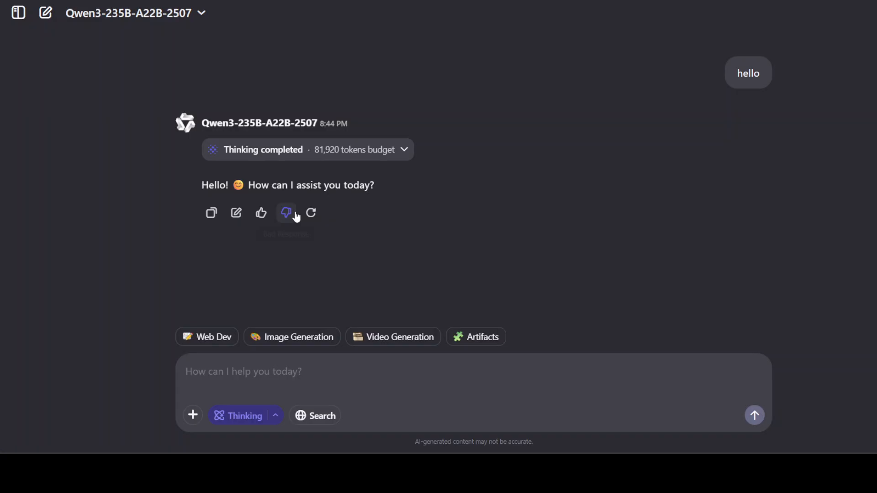
{"action": "mouse_move", "coordinate": [437, 194]}
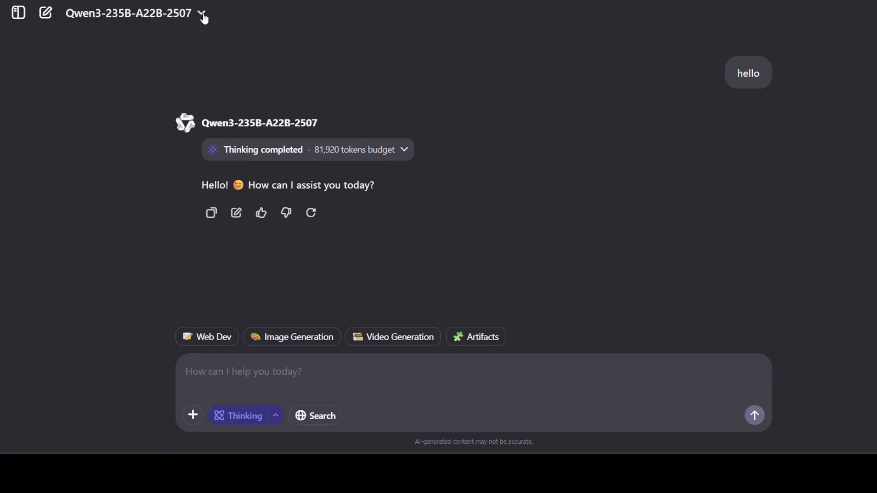
{"action": "left_click", "coordinate": [202, 13]}
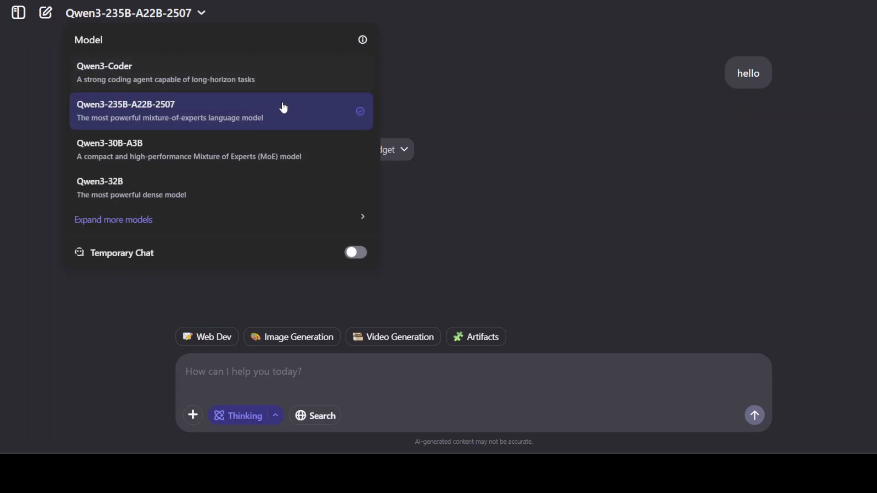
{"action": "mouse_move", "coordinate": [508, 113]}
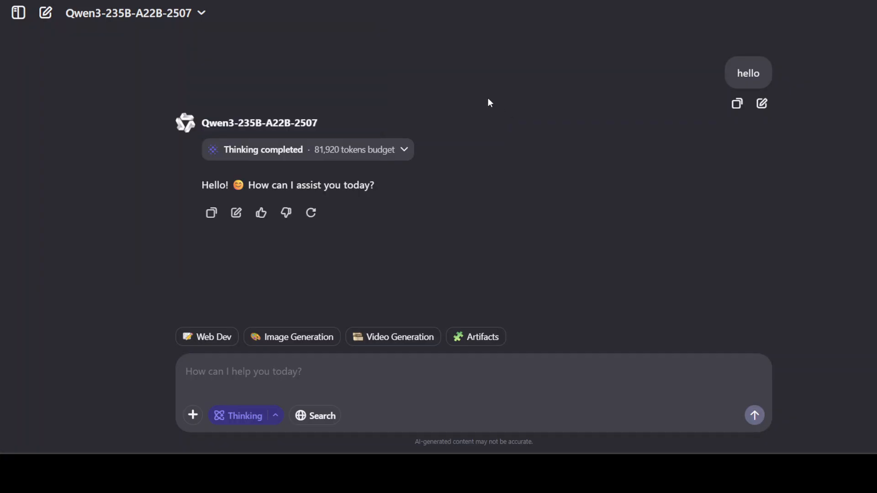
{"action": "mouse_move", "coordinate": [415, 358]}
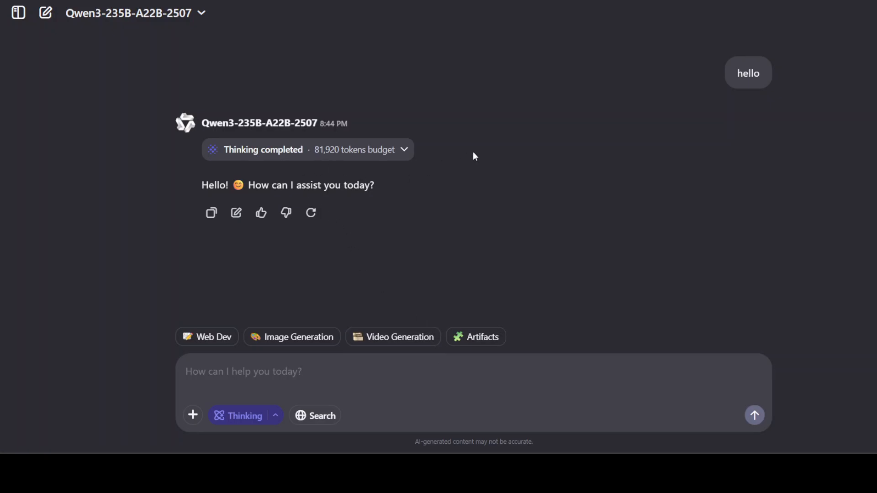
{"action": "mouse_move", "coordinate": [510, 144]}
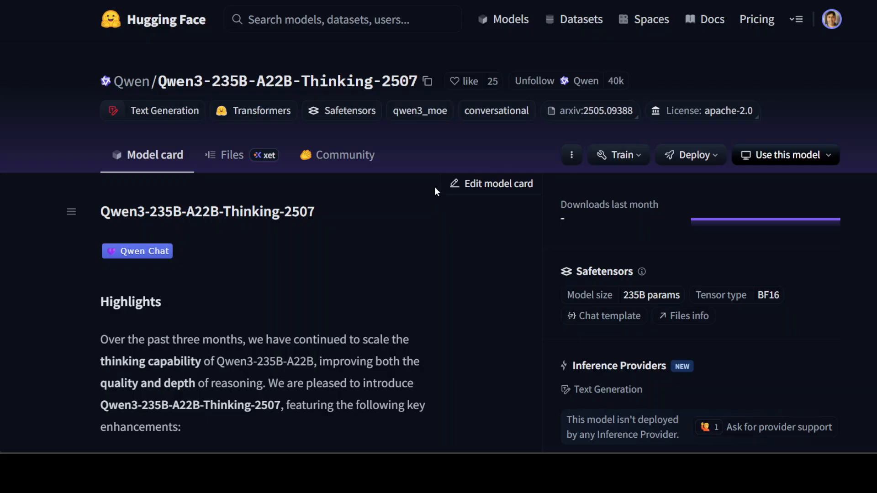
{"action": "mouse_move", "coordinate": [390, 267]}
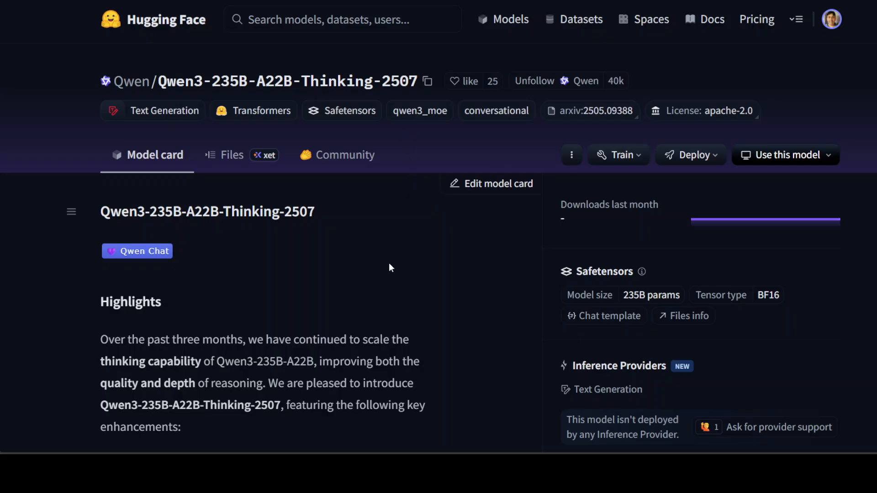
{"action": "mouse_move", "coordinate": [370, 269]}
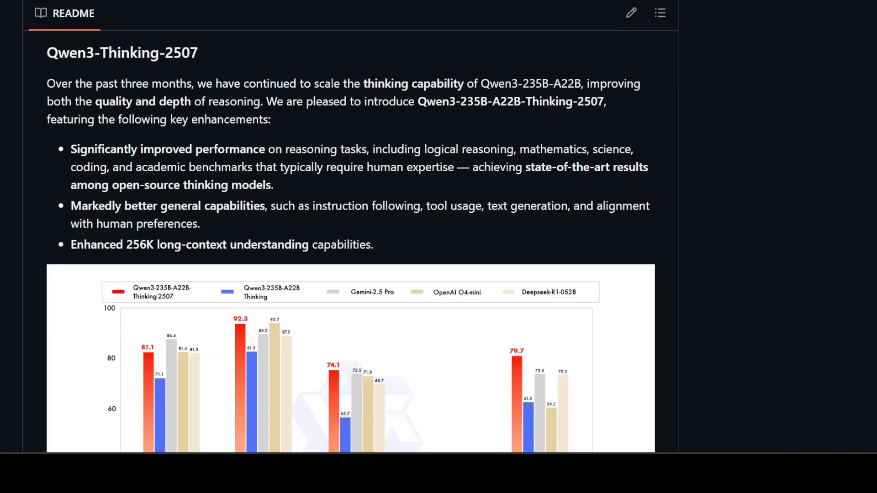
{"action": "mouse_move", "coordinate": [360, 206]}
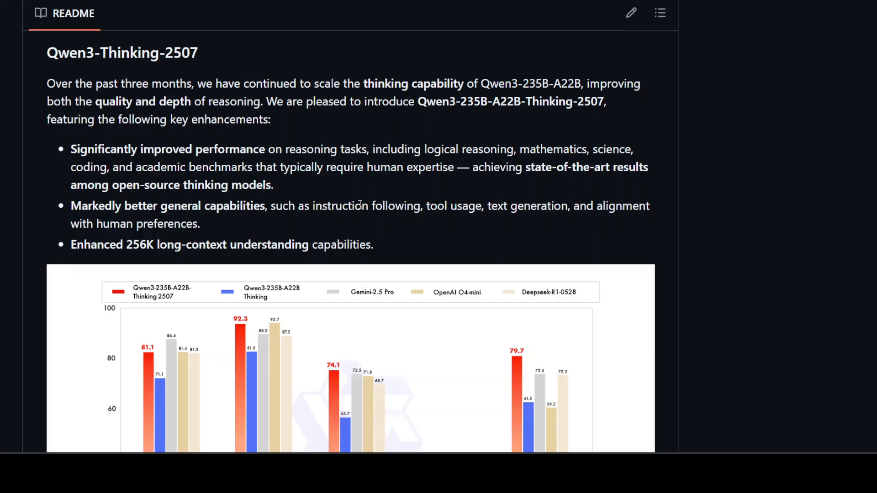
{"action": "mouse_move", "coordinate": [395, 199]}
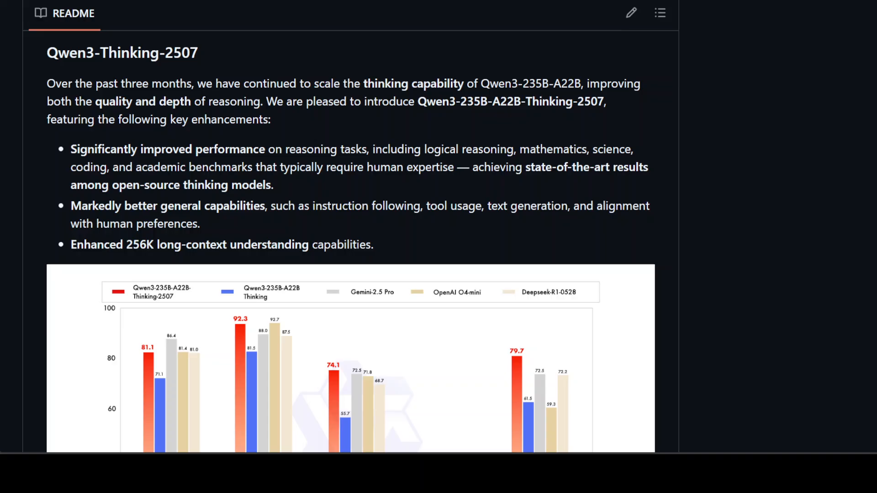
{"action": "mouse_move", "coordinate": [375, 143]}
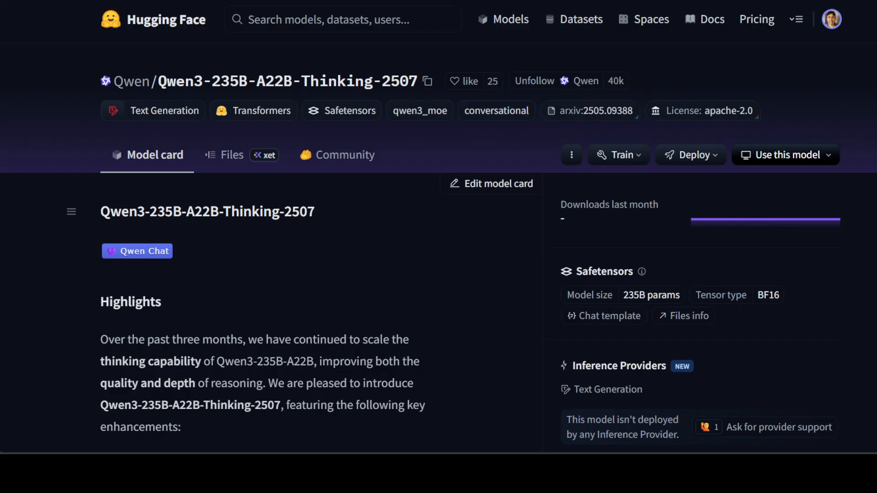
{"action": "mouse_move", "coordinate": [361, 222]}
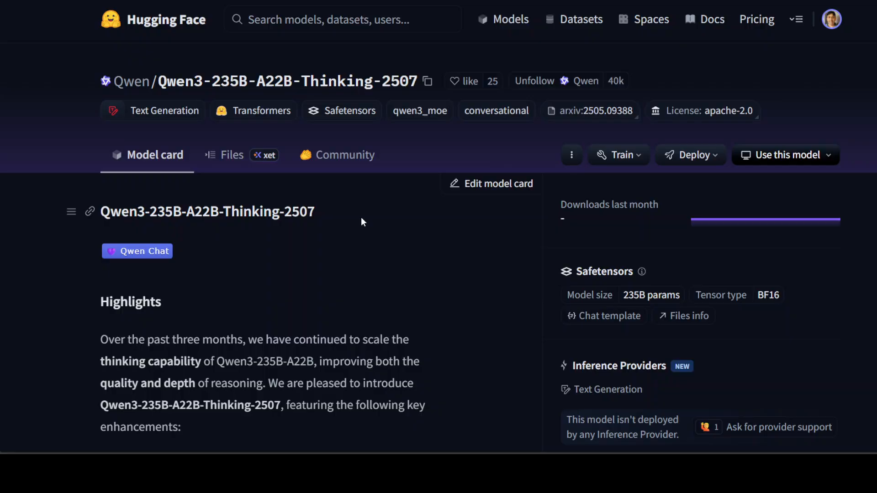
{"action": "mouse_move", "coordinate": [372, 224]}
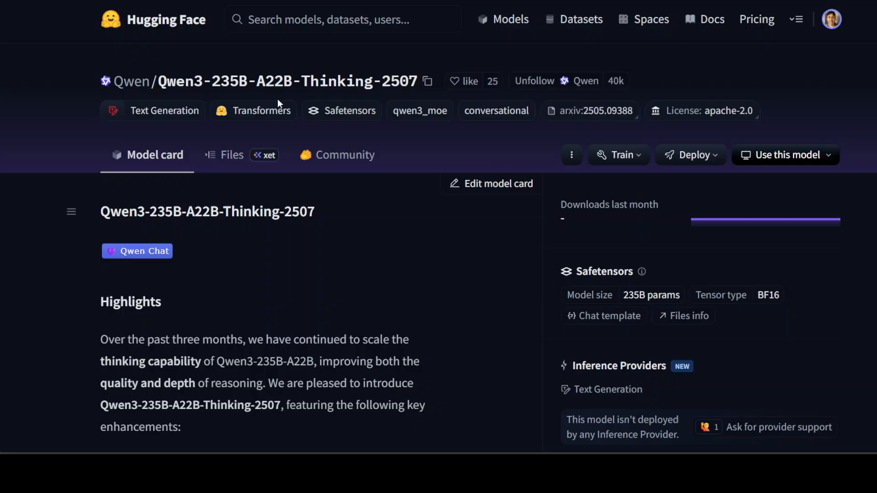
{"action": "mouse_move", "coordinate": [374, 281]}
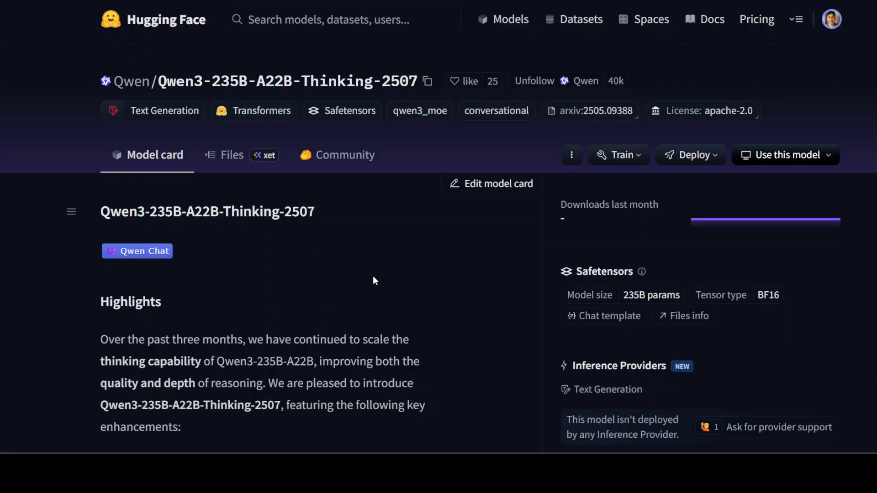
{"action": "mouse_move", "coordinate": [391, 335]}
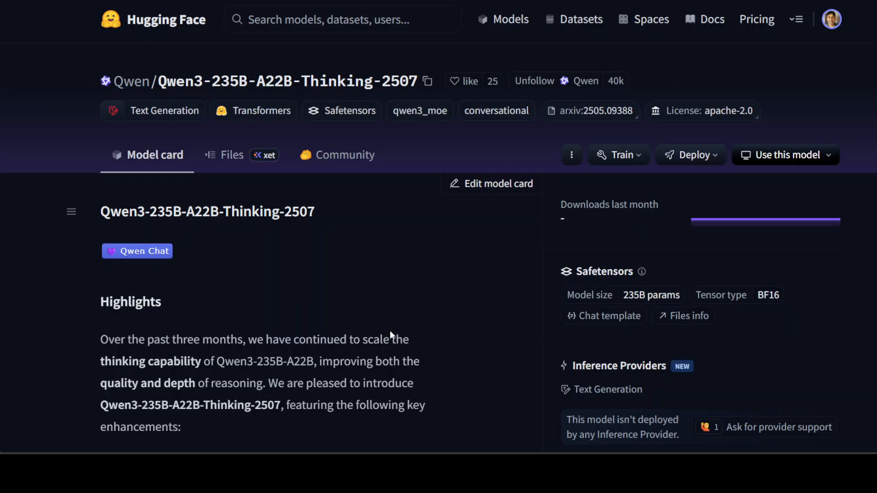
{"action": "mouse_move", "coordinate": [391, 332]}
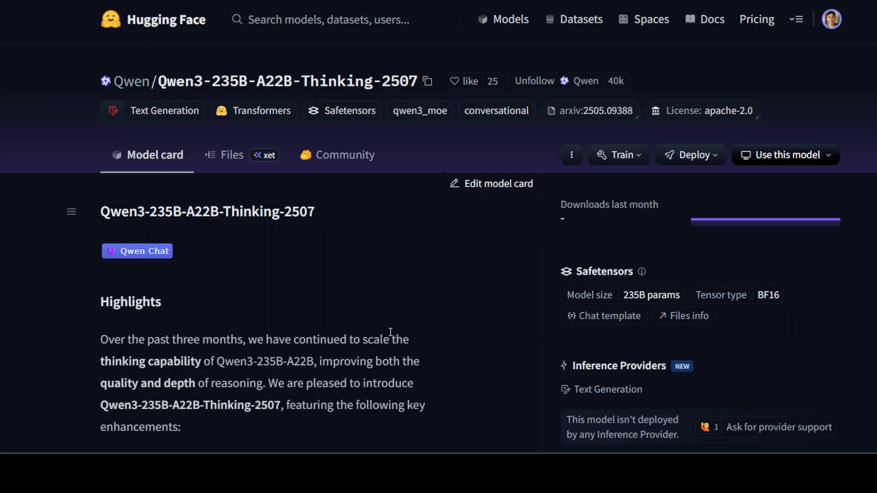
{"action": "mouse_move", "coordinate": [408, 198]}
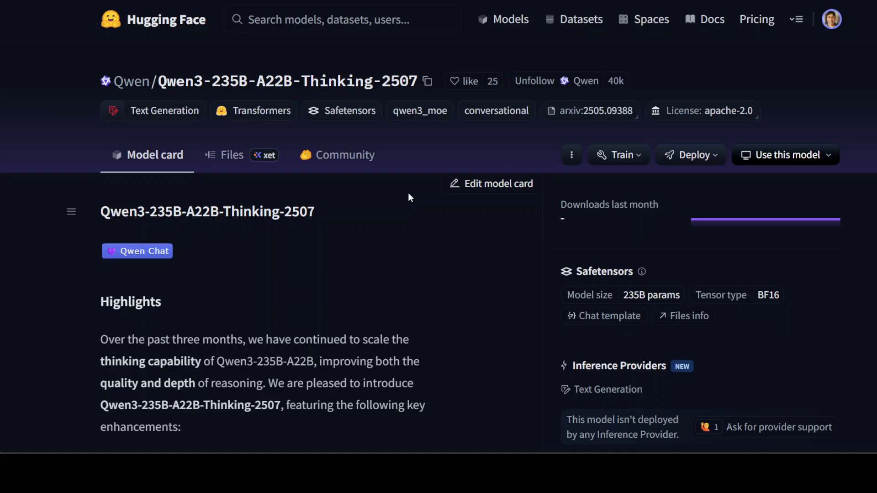
{"action": "mouse_move", "coordinate": [334, 279]}
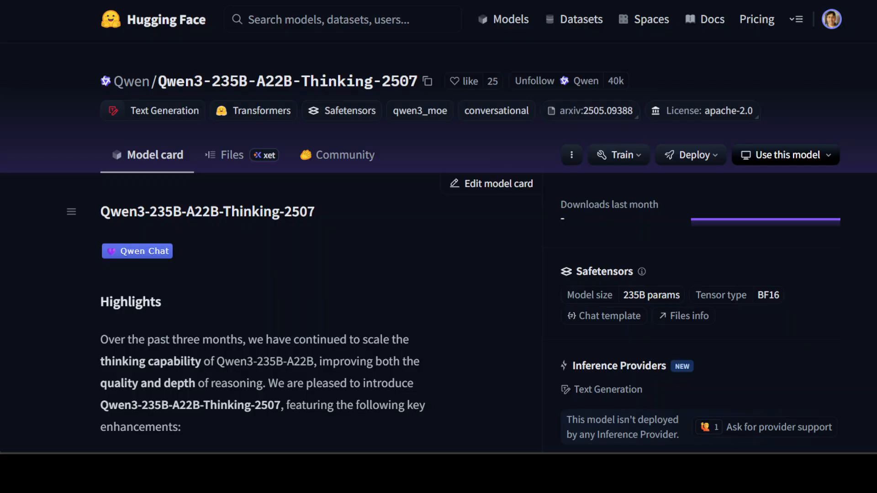
{"action": "mouse_move", "coordinate": [352, 292]}
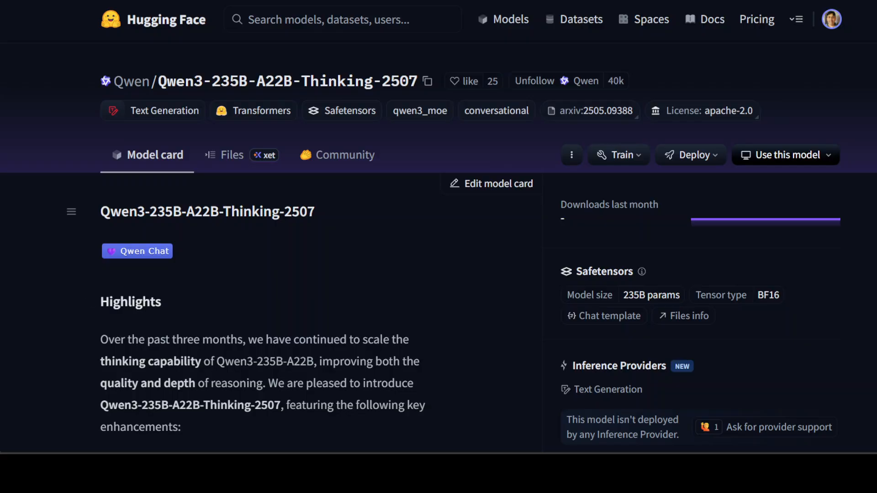
{"action": "mouse_move", "coordinate": [297, 287]}
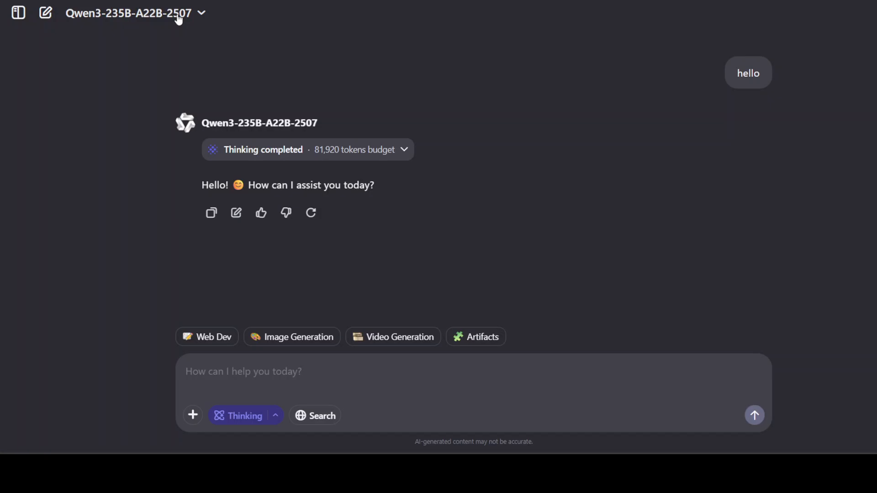
{"action": "mouse_move", "coordinate": [483, 210]}
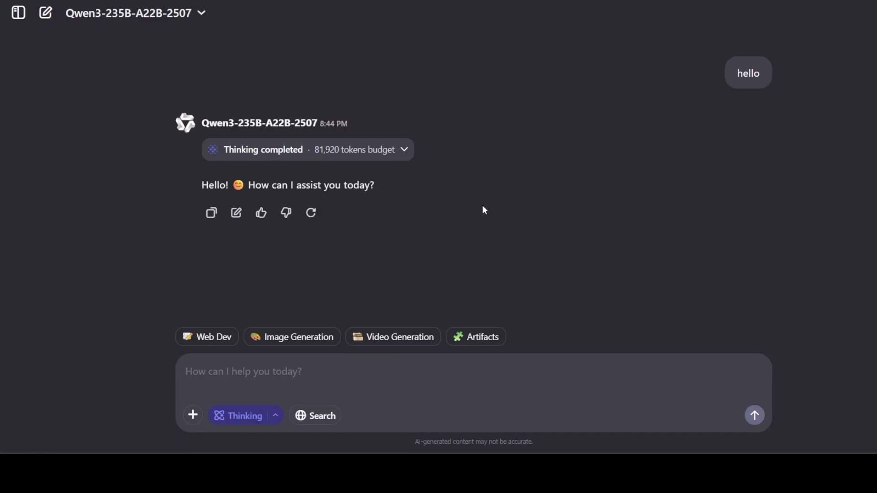
{"action": "mouse_move", "coordinate": [548, 72]}
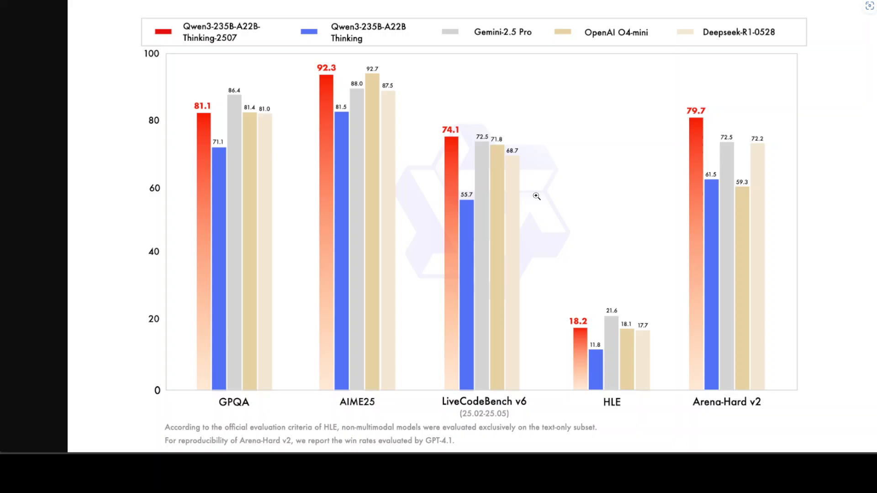
{"action": "mouse_move", "coordinate": [393, 186]}
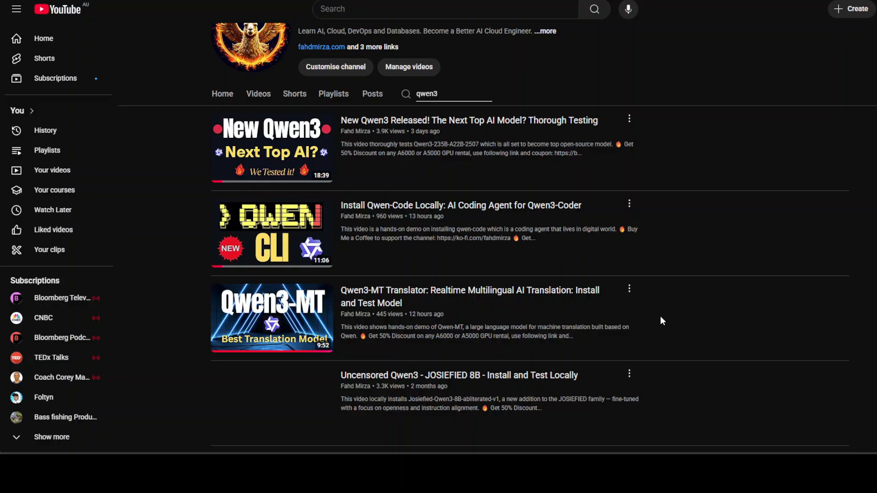
Scroll through the channel's qwen3 search results, including the Qwen3-32B install video.
{"action": "scroll", "scroll_direction": "down", "scroll_amount": 3}
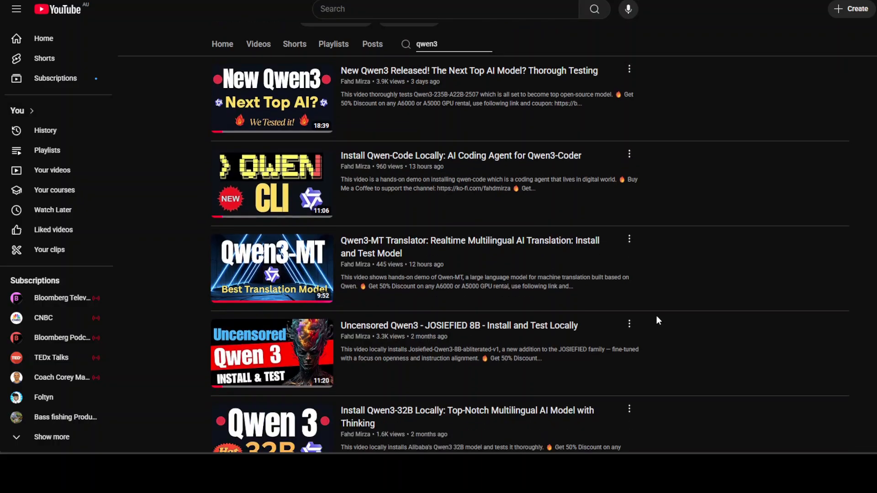
{"action": "mouse_move", "coordinate": [628, 329]}
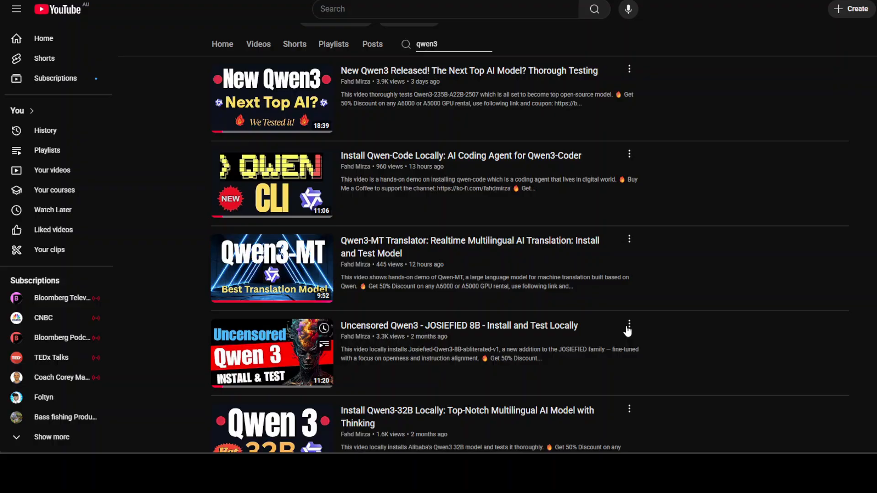
{"action": "scroll", "scroll_direction": "up", "scroll_amount": 3}
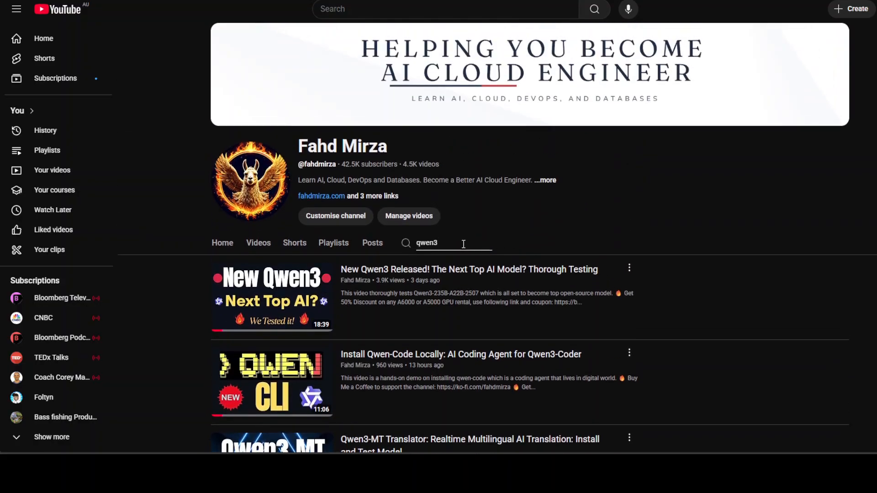